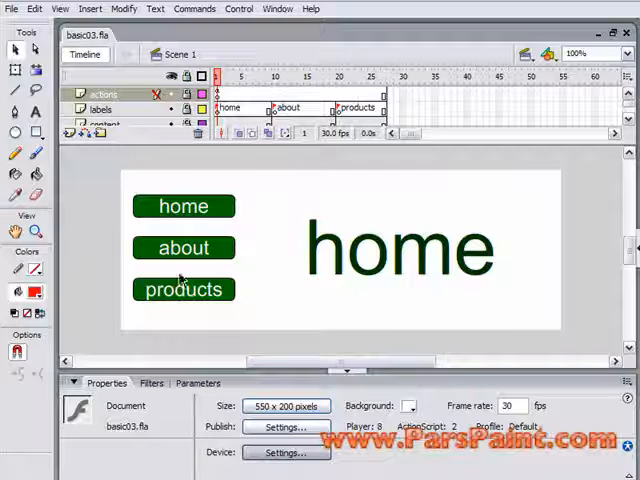
# Step: Test the movie and confirm the products button then the home button change the page text
pyautogui.click(236, 8)
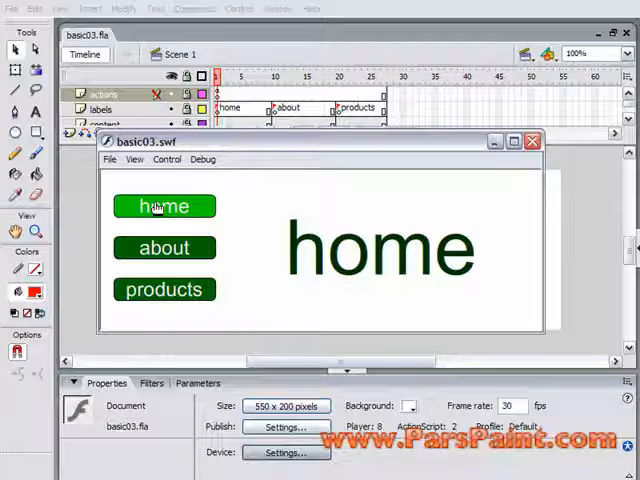
pyautogui.click(164, 246)
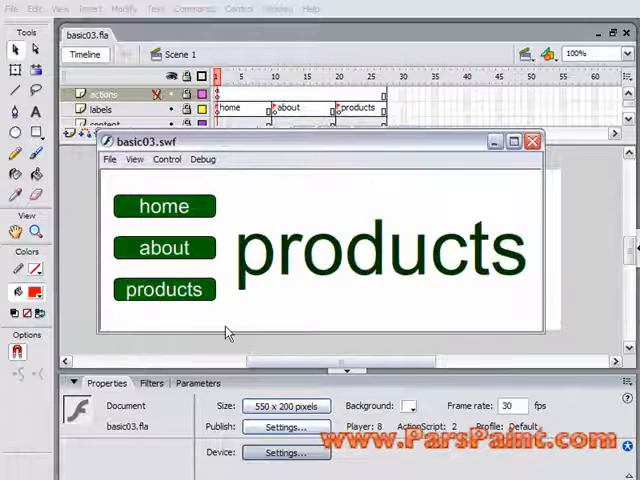
pyautogui.click(164, 206)
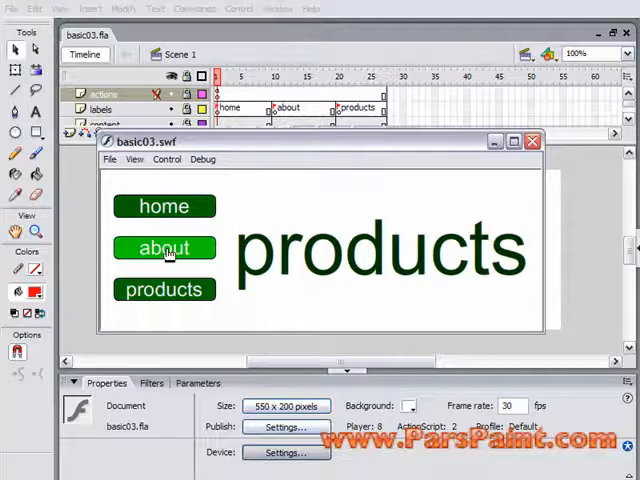
pyautogui.click(164, 206)
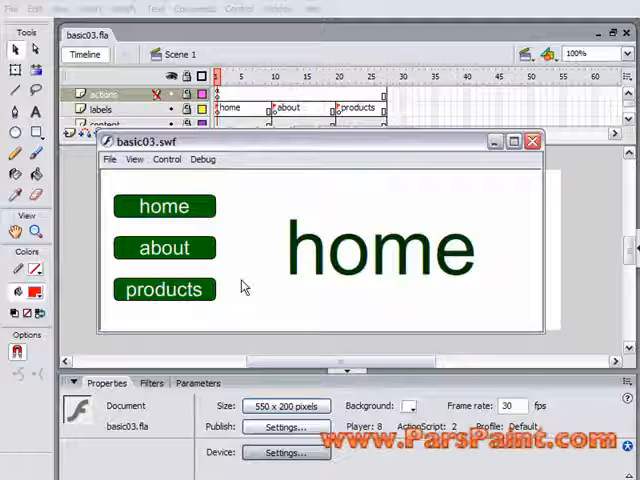
pyautogui.moveTo(216, 244)
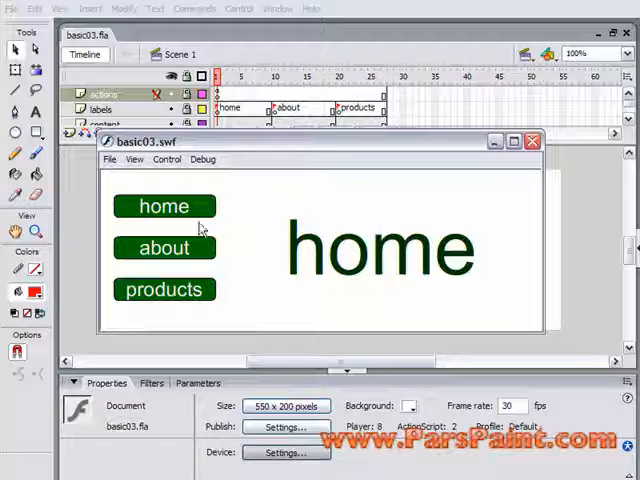
# Step: Switch the running preview to the about page showing 'about us'
pyautogui.click(164, 246)
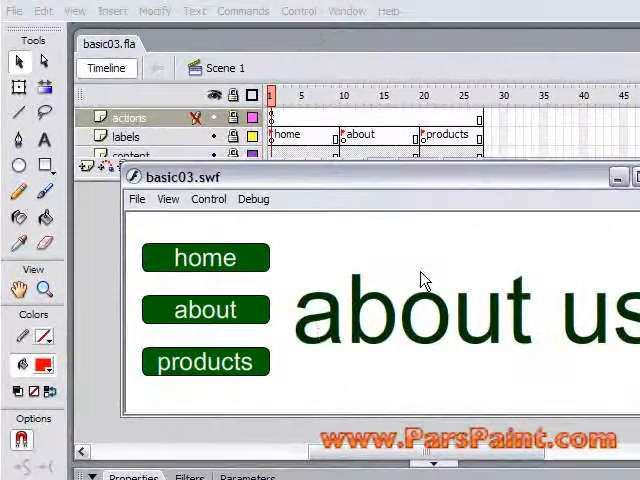
pyautogui.moveTo(320, 332)
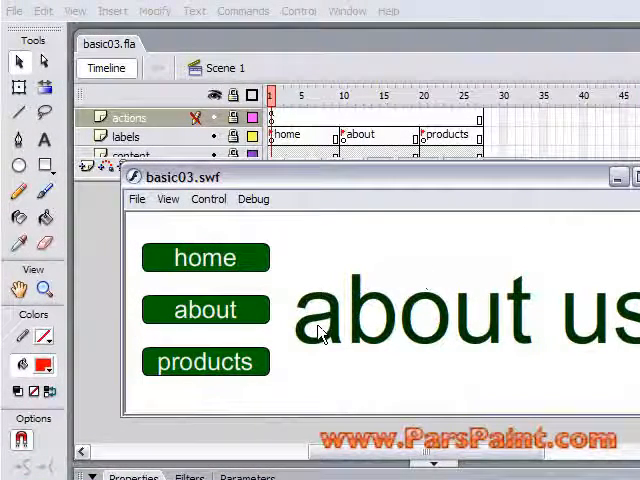